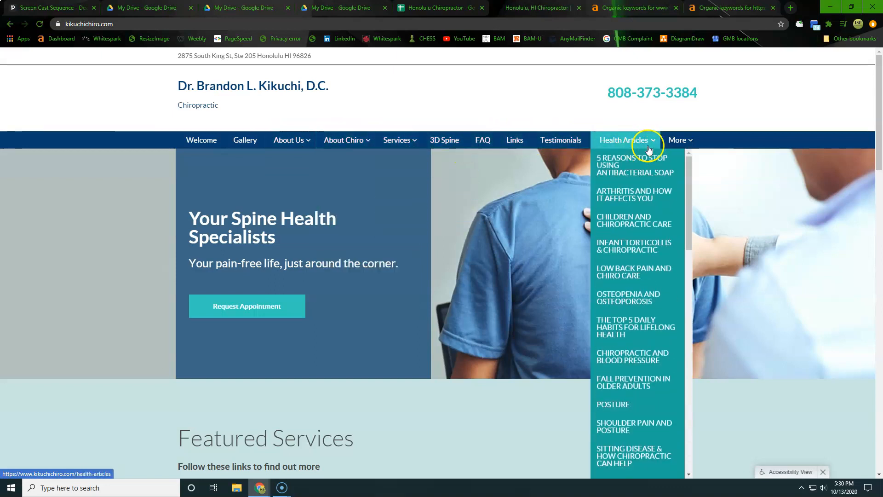
Step: Switch to the kikuchichiro.com Site Explorer overview showing DR 0.4, 29 backlinks and 211 organic keywords
{"action": "scroll", "scroll_direction": "down", "scroll_amount": 3}
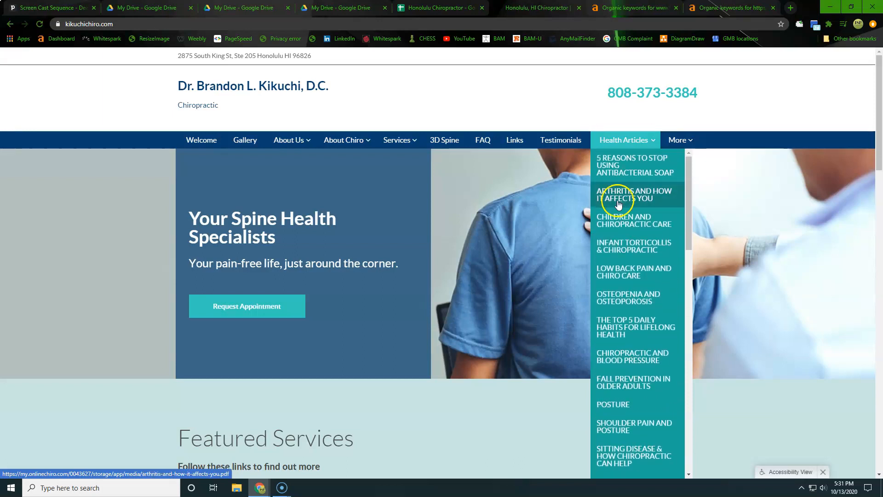
{"action": "mouse_move", "coordinate": [608, 194]}
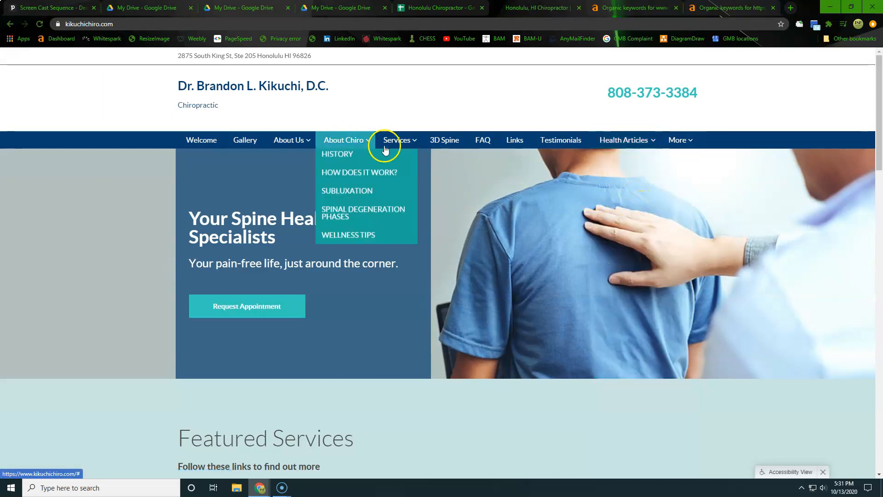
{"action": "left_click", "coordinate": [635, 8]}
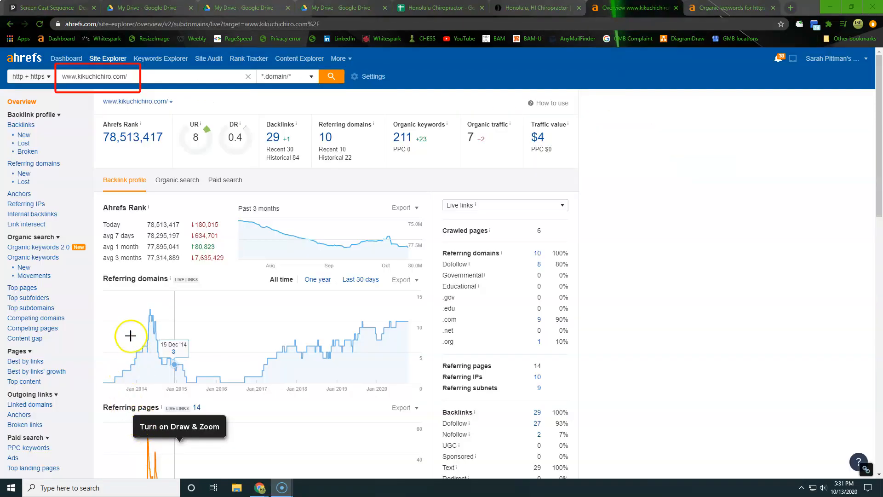
{"action": "mouse_move", "coordinate": [72, 84]}
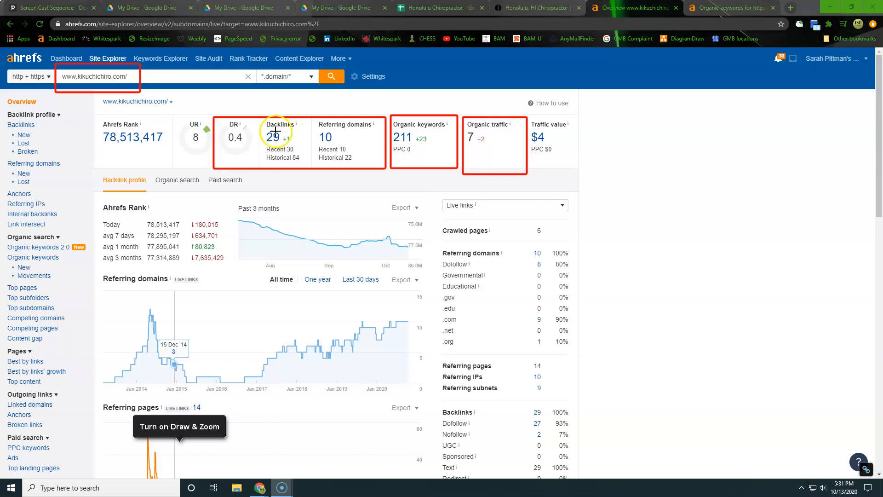
{"action": "mouse_move", "coordinate": [327, 114]}
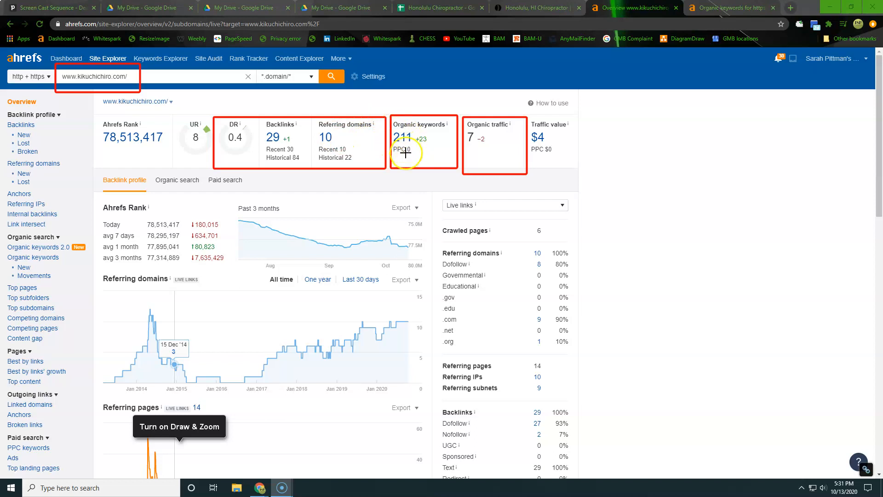
Step: Open the Organic keywords report, led by postdrome and chiropractor honolulu
{"action": "left_click", "coordinate": [406, 137]}
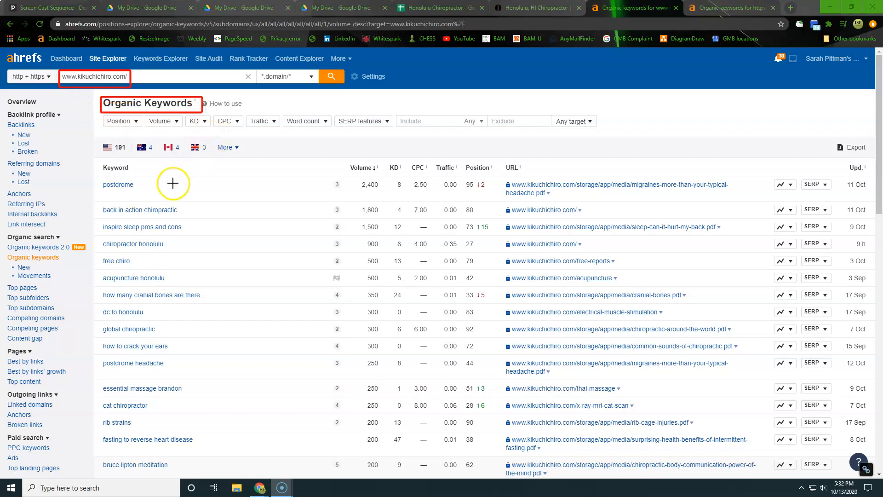
{"action": "mouse_move", "coordinate": [335, 300]}
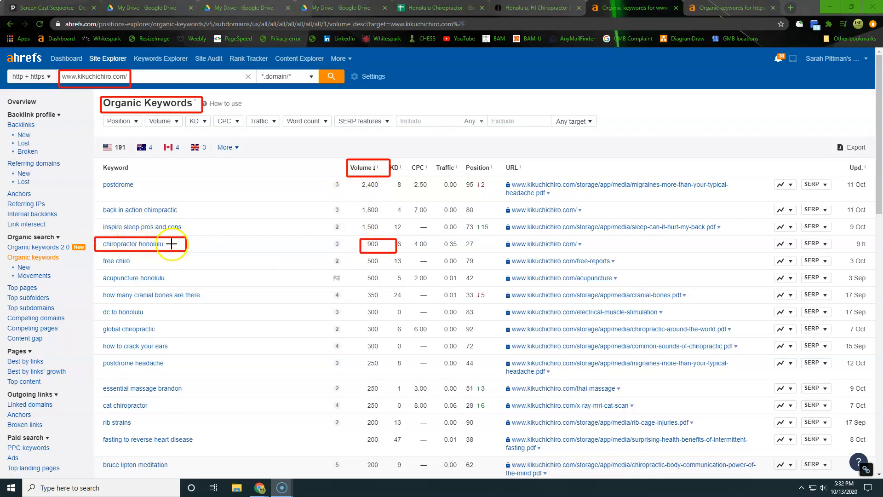
{"action": "mouse_move", "coordinate": [379, 235]}
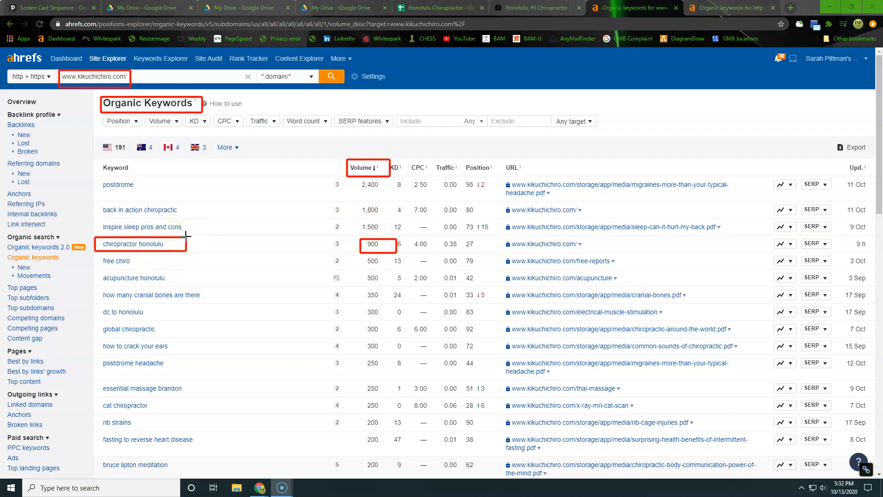
{"action": "mouse_move", "coordinate": [169, 244]}
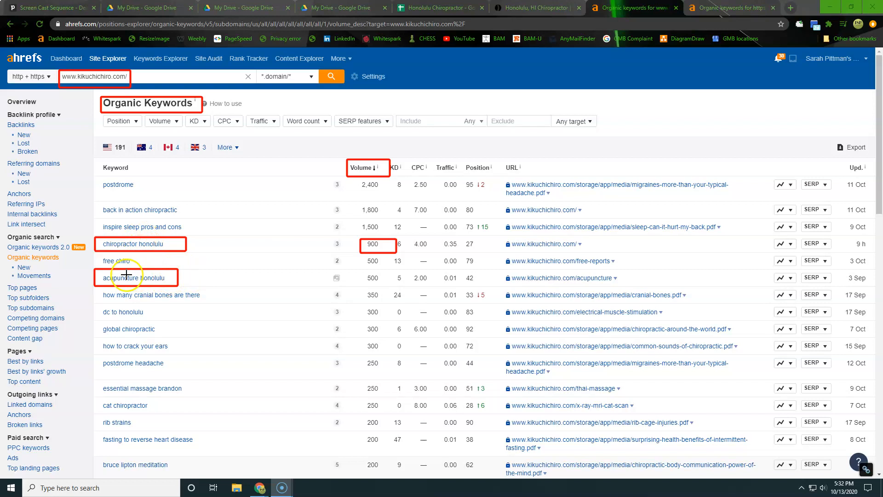
{"action": "mouse_move", "coordinate": [358, 276]}
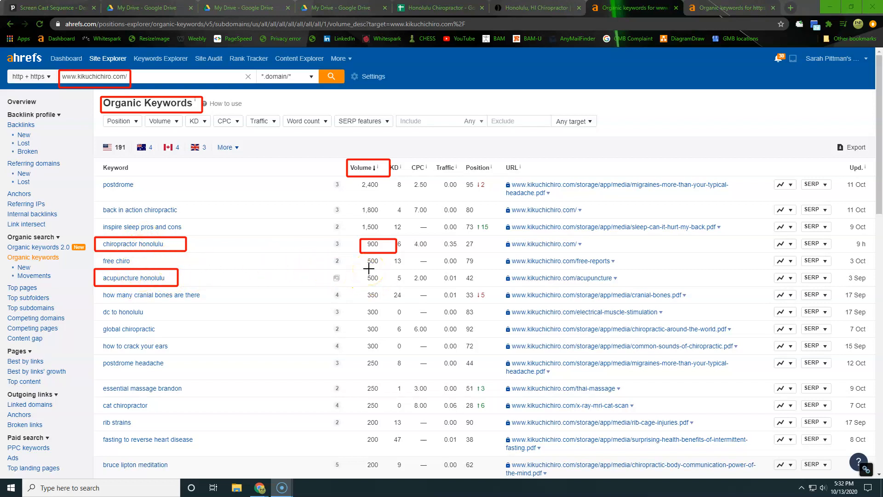
{"action": "mouse_move", "coordinate": [346, 287]}
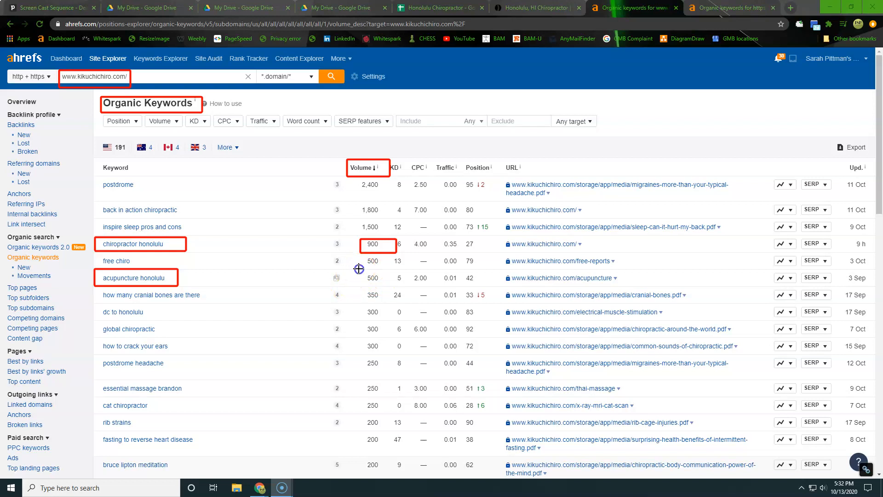
{"action": "mouse_move", "coordinate": [468, 234]}
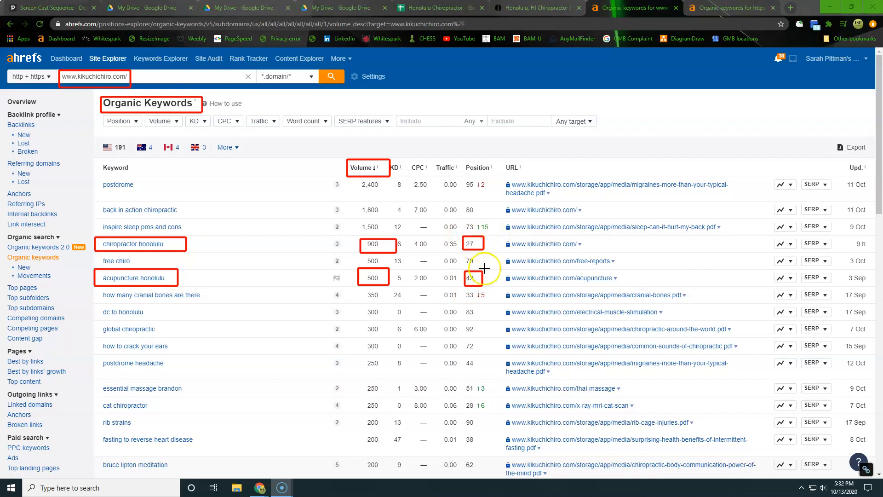
{"action": "mouse_move", "coordinate": [266, 261]}
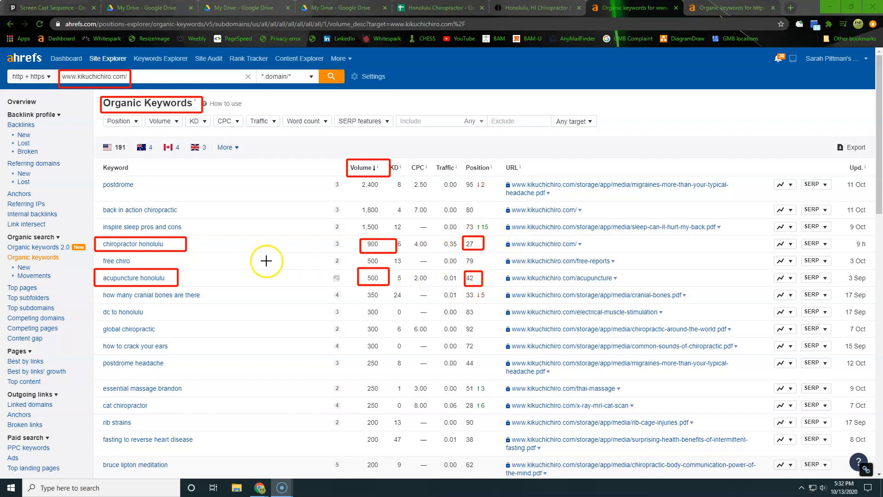
{"action": "mouse_move", "coordinate": [318, 262]}
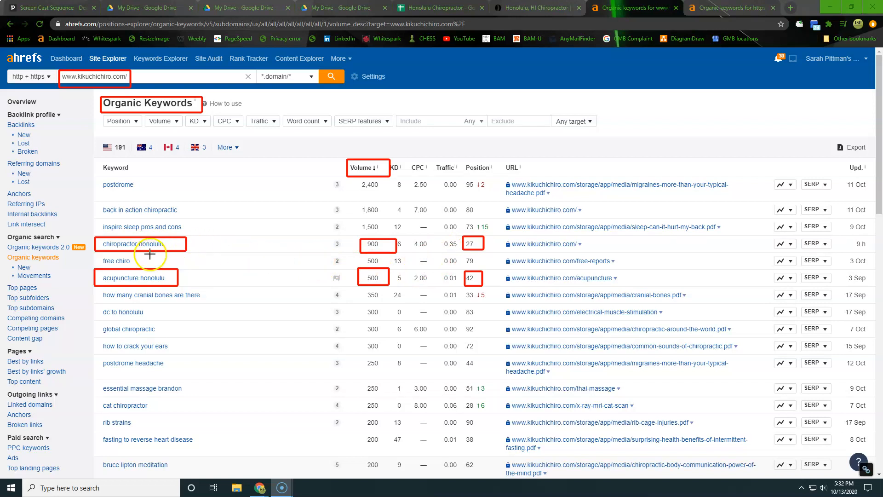
{"action": "mouse_move", "coordinate": [195, 253]}
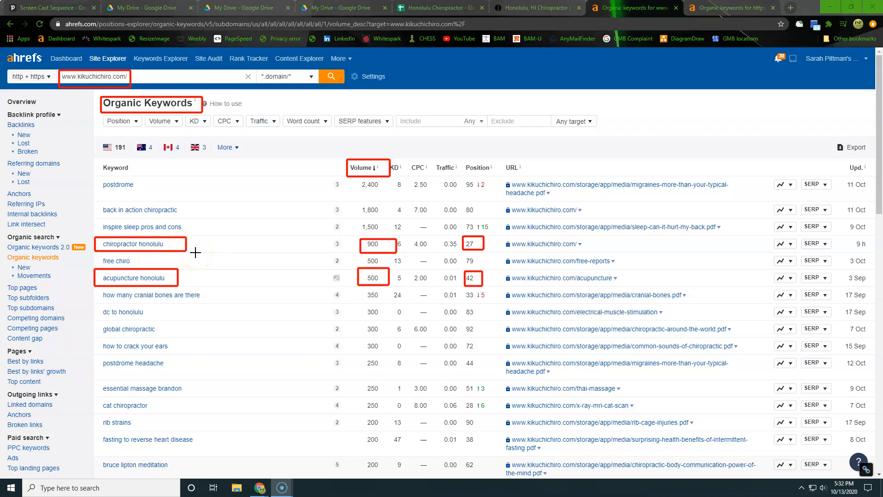
Step: Sort organic keywords by traffic descending, putting kaimuki chiropractor (2.1) on top
{"action": "left_click", "coordinate": [446, 168]}
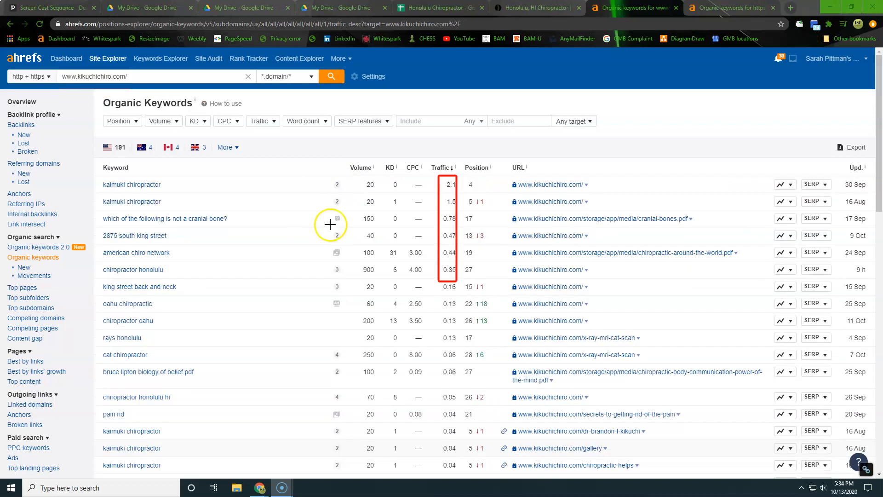
{"action": "mouse_move", "coordinate": [261, 271]}
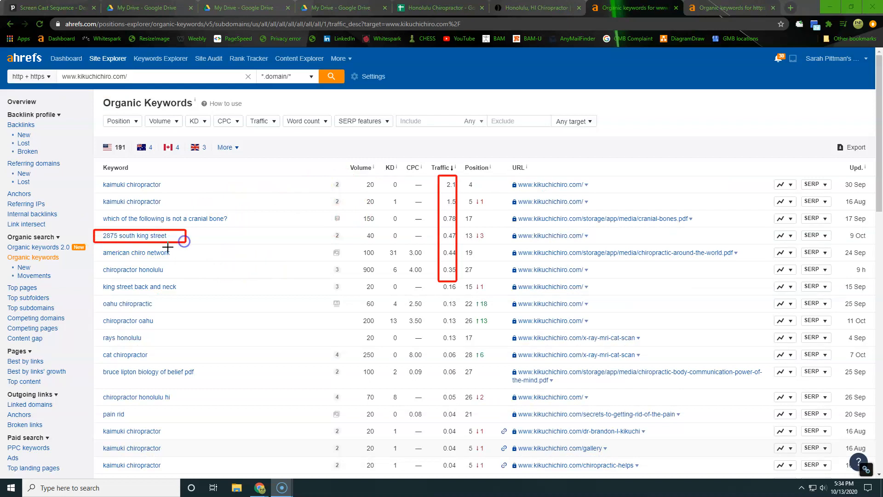
{"action": "mouse_move", "coordinate": [108, 201]}
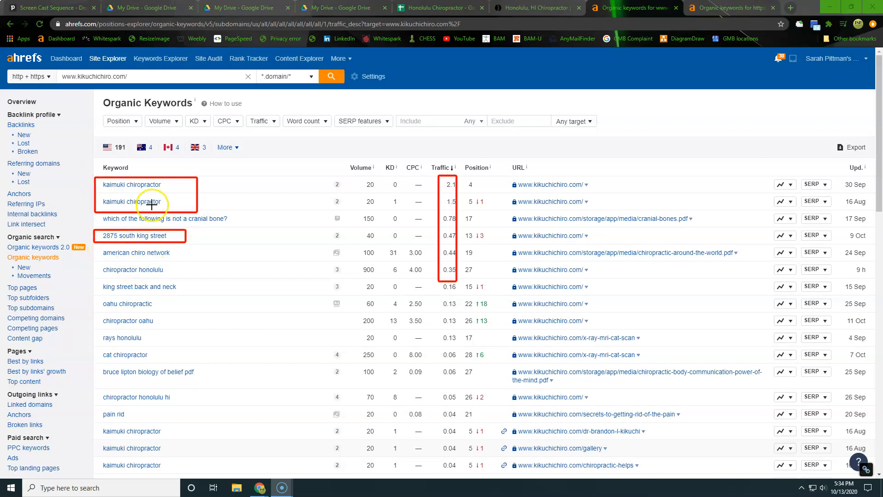
{"action": "mouse_move", "coordinate": [137, 276]}
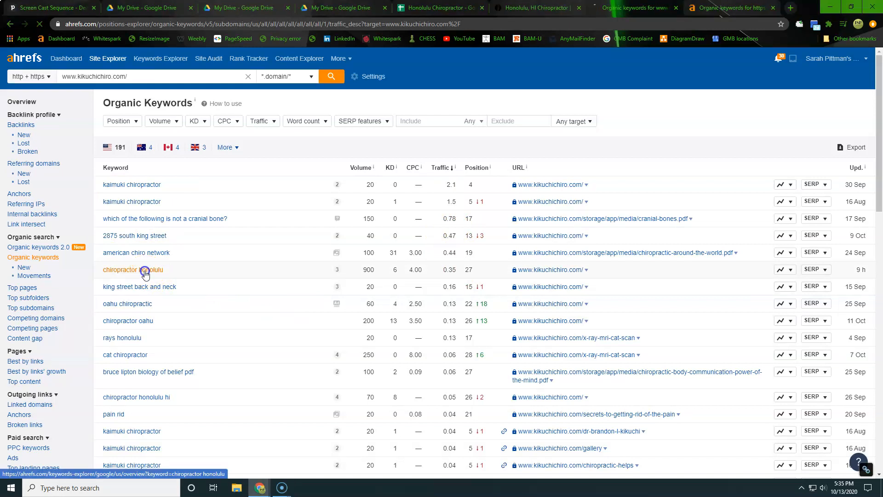
Step: Open Keywords Explorer for 'chiropractor honolulu': difficulty 6, volume 900, CPC $4.00
{"action": "left_click", "coordinate": [133, 269]}
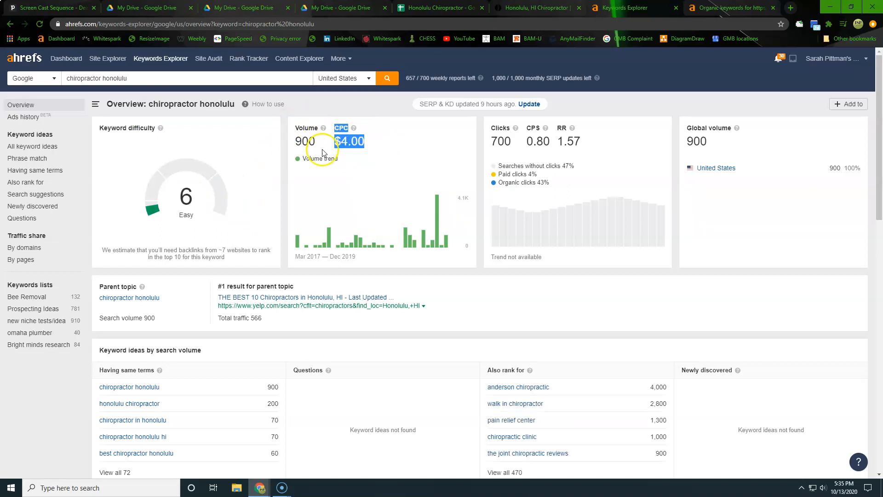
{"action": "scroll", "scroll_direction": "down", "scroll_amount": 3}
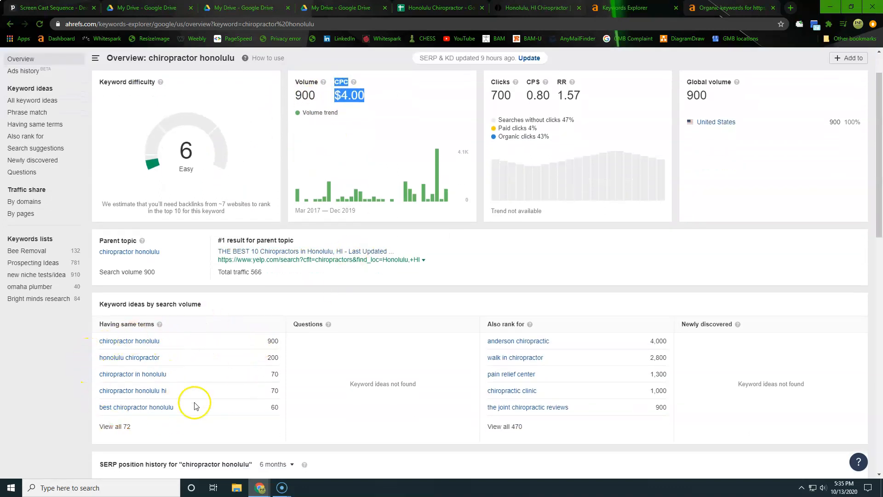
{"action": "mouse_move", "coordinate": [128, 357]}
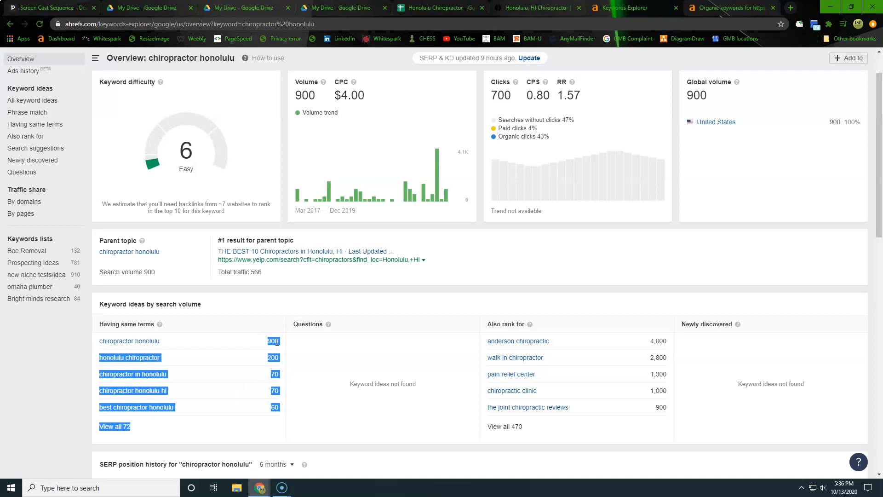
{"action": "mouse_move", "coordinate": [236, 347]}
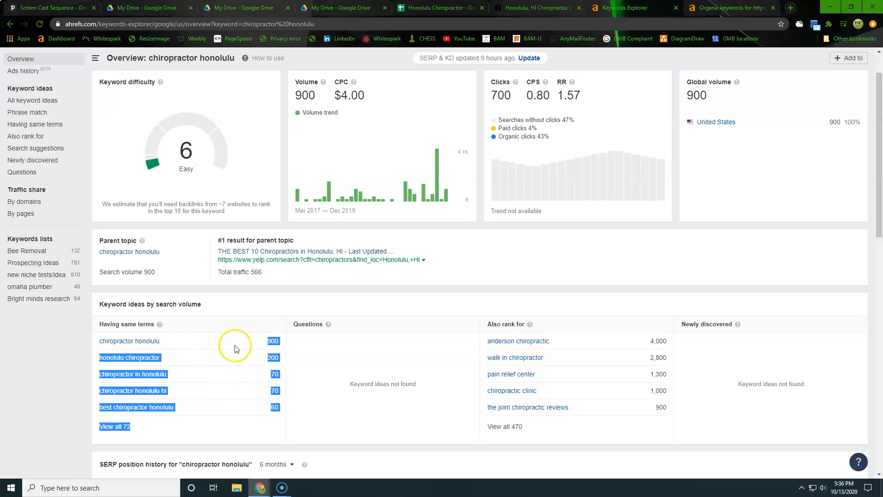
{"action": "mouse_move", "coordinate": [239, 339]}
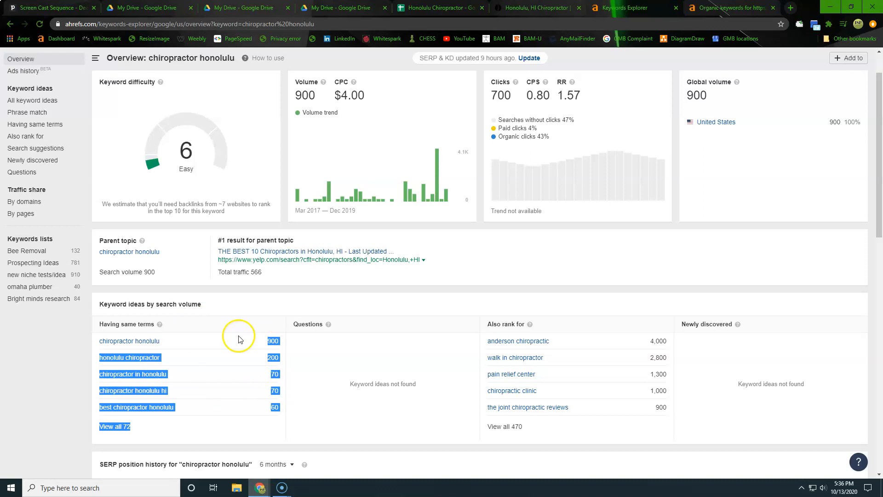
{"action": "mouse_move", "coordinate": [289, 338]}
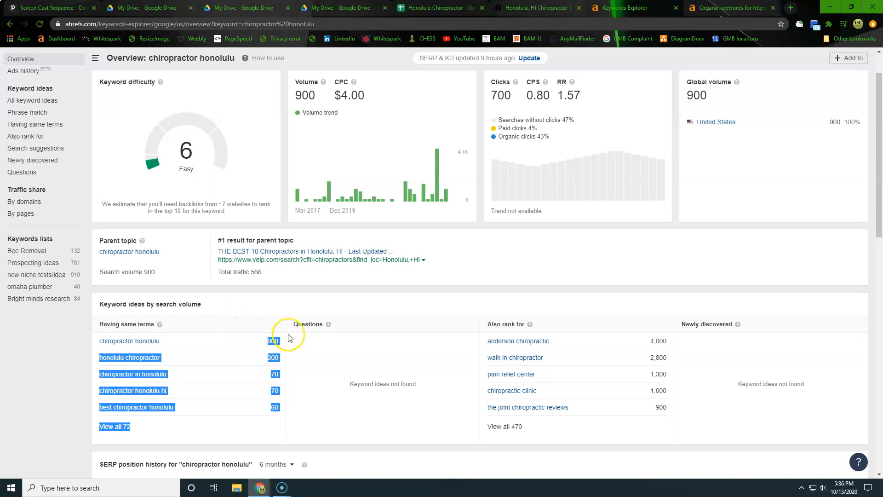
Step: Scroll past the position history chart to the top-10 SERP results for chiropractor honolulu
{"action": "scroll", "scroll_direction": "down", "scroll_amount": 3}
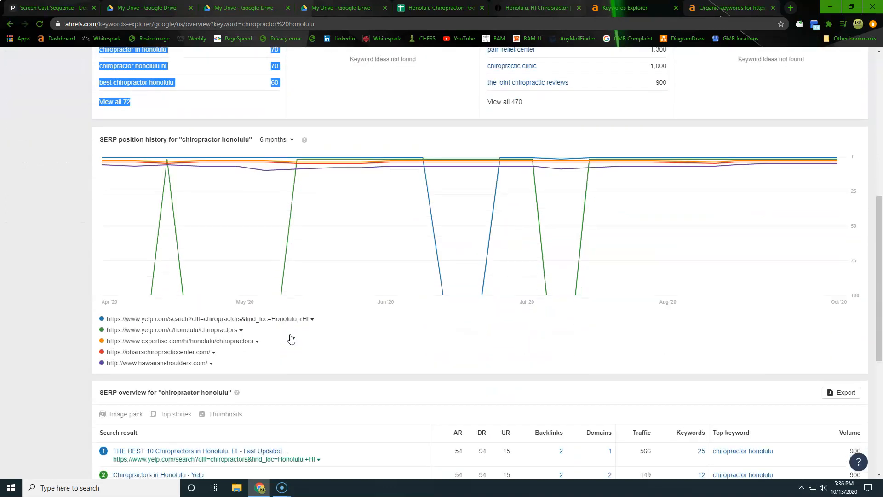
{"action": "scroll", "scroll_direction": "down", "scroll_amount": 3}
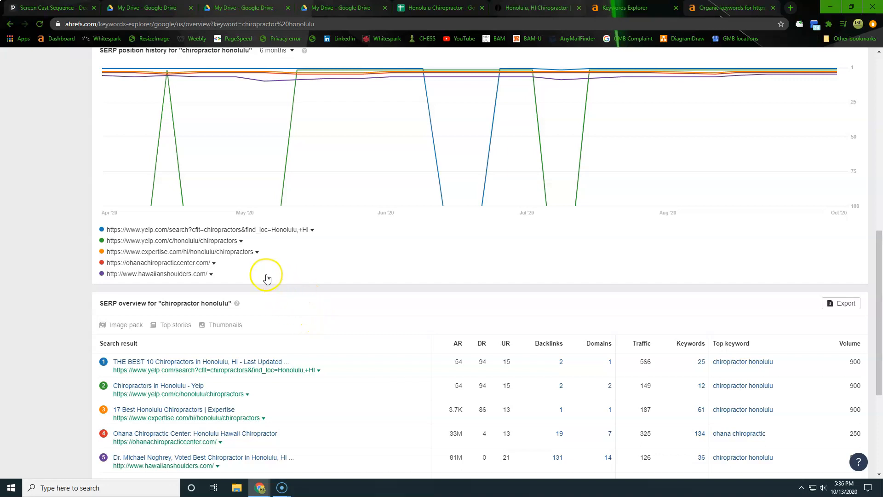
{"action": "scroll", "scroll_direction": "down", "scroll_amount": 3}
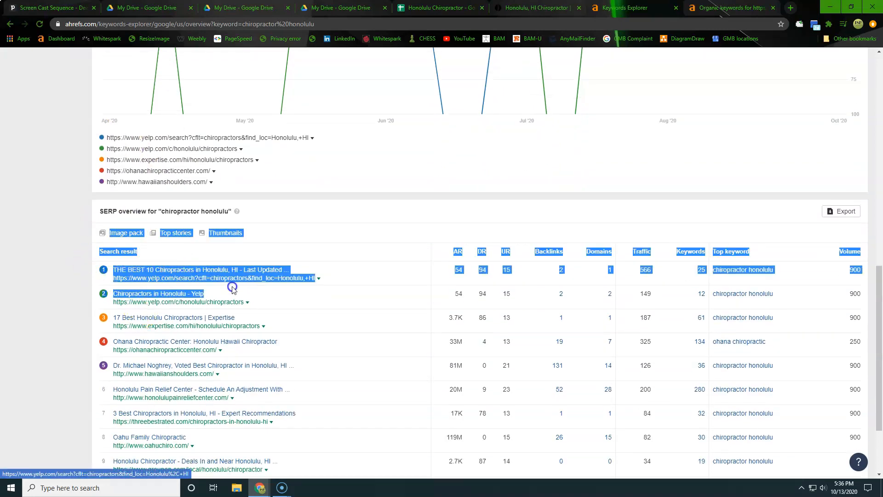
{"action": "scroll", "scroll_direction": "down", "scroll_amount": 3}
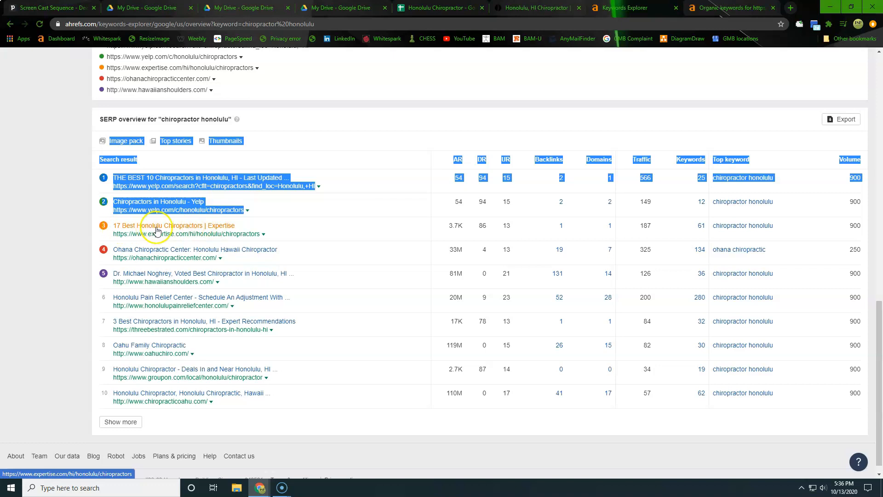
{"action": "mouse_move", "coordinate": [174, 260]}
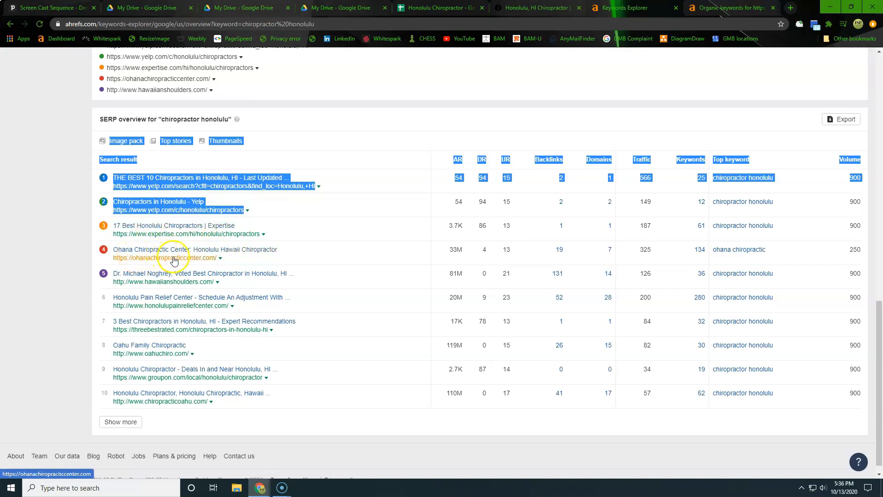
{"action": "mouse_move", "coordinate": [138, 238]}
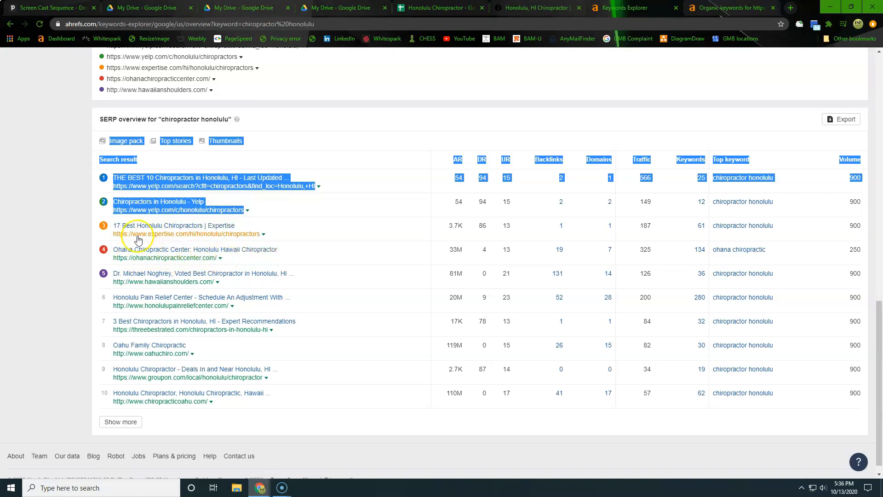
{"action": "mouse_move", "coordinate": [323, 259]}
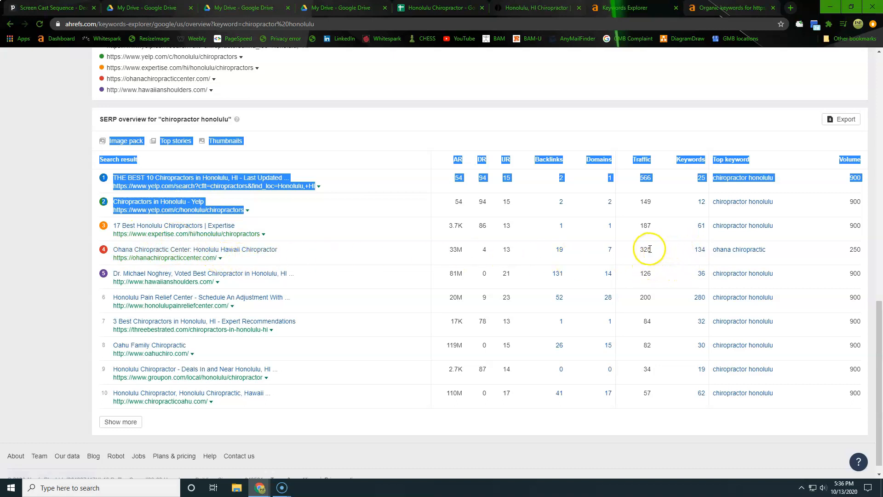
{"action": "mouse_move", "coordinate": [221, 261]}
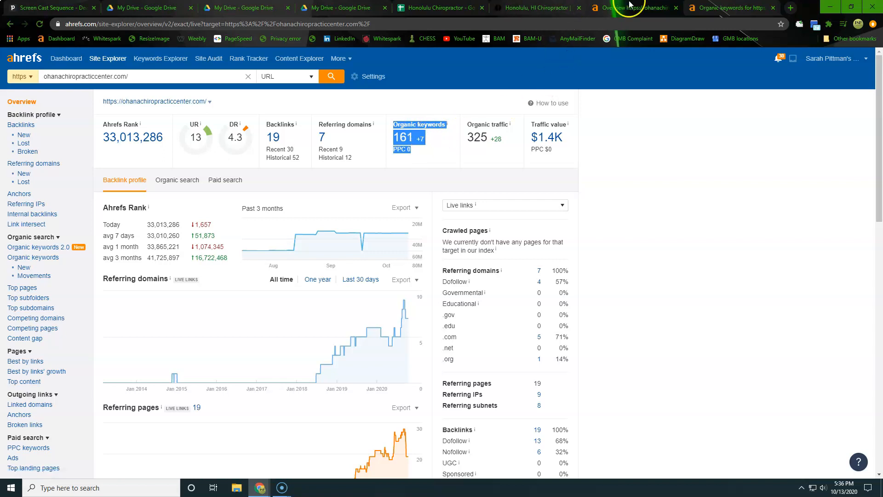
{"action": "mouse_move", "coordinate": [502, 151]}
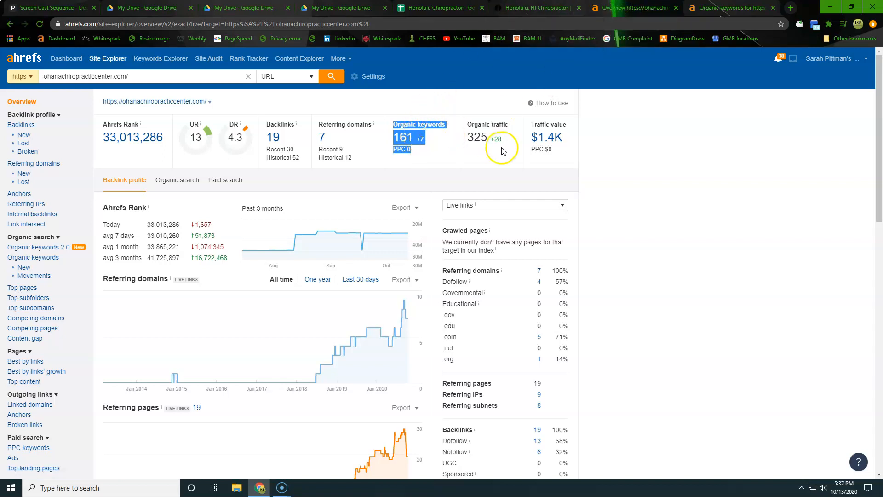
{"action": "mouse_move", "coordinate": [408, 138]}
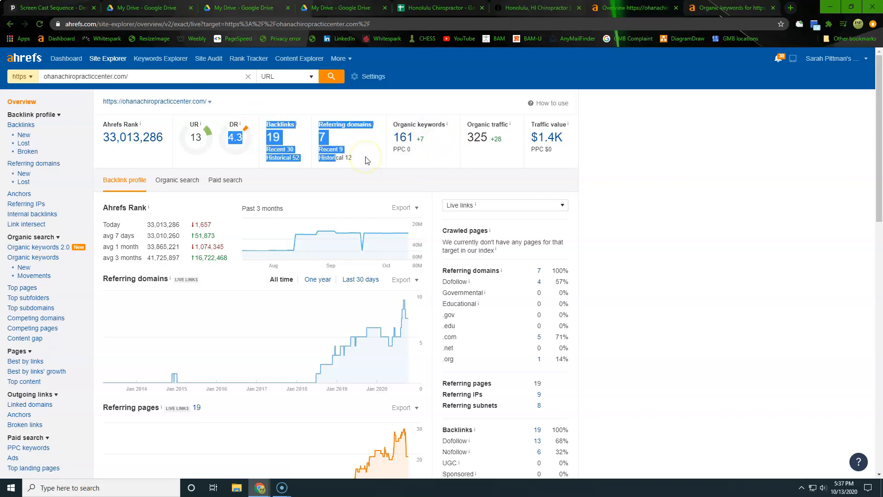
{"action": "mouse_move", "coordinate": [340, 138]}
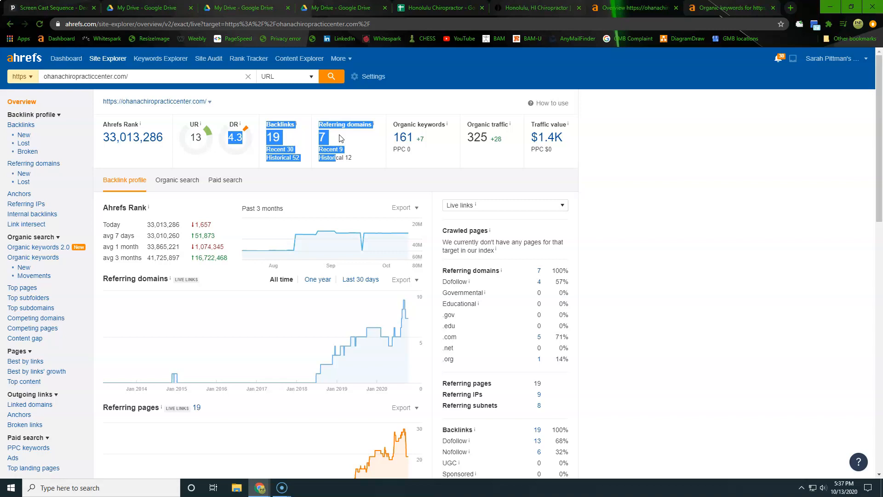
{"action": "mouse_move", "coordinate": [396, 128]}
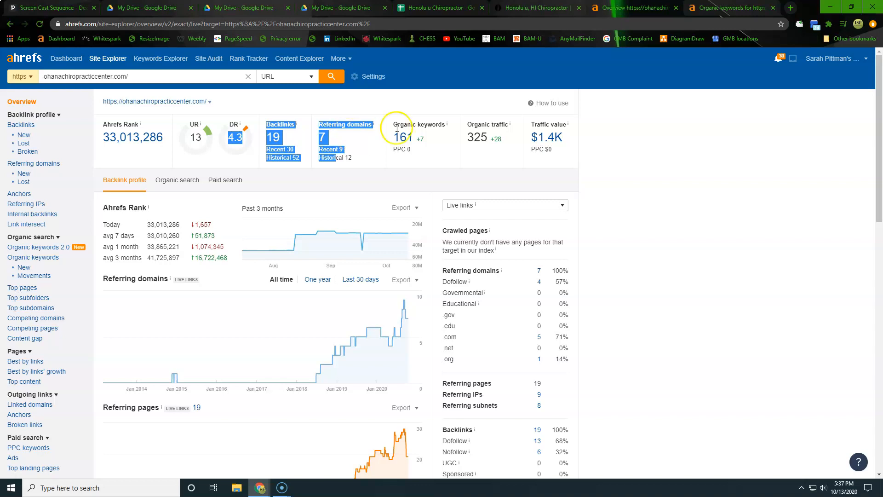
Step: Open ohanachiropracticcenter.com's organic keywords list, led by ohana chiropractic and chiropractor honolulu
{"action": "left_click", "coordinate": [419, 137]}
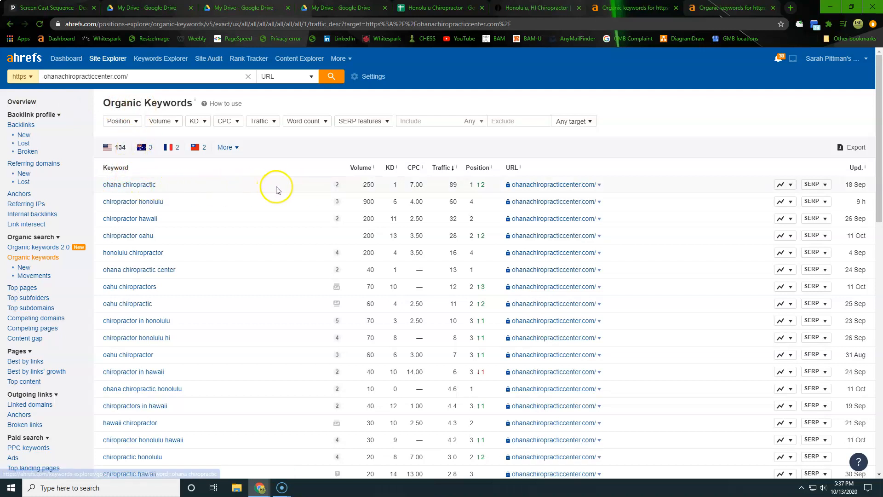
{"action": "mouse_move", "coordinate": [344, 197]}
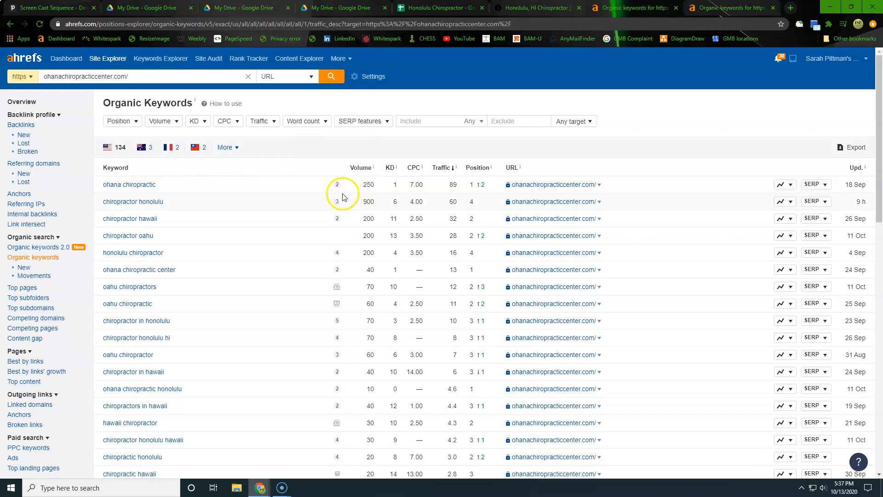
{"action": "mouse_move", "coordinate": [445, 194]}
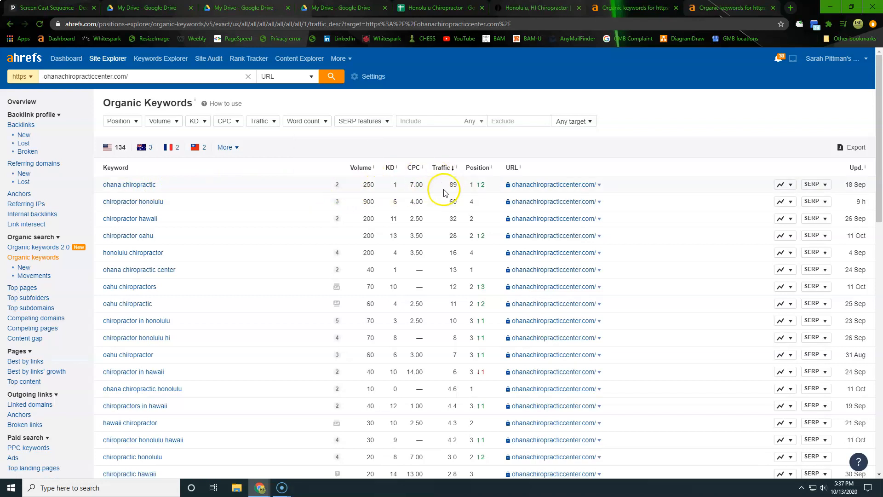
{"action": "mouse_move", "coordinate": [133, 201]}
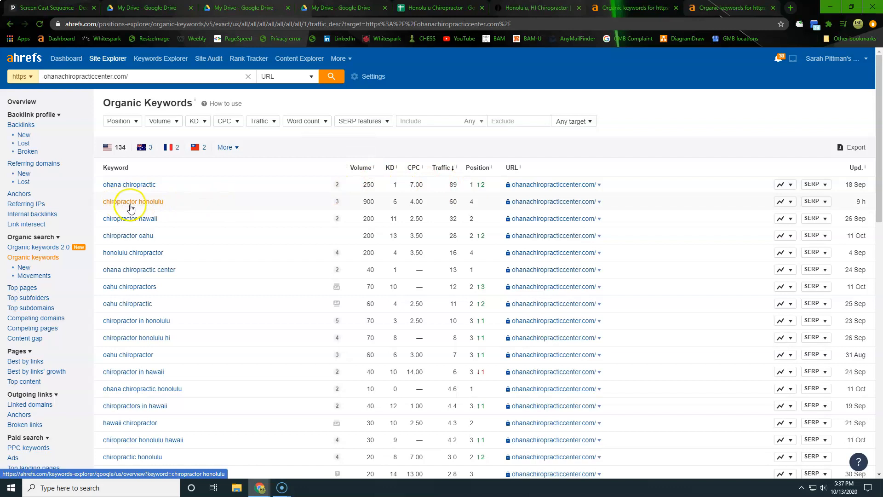
{"action": "mouse_move", "coordinate": [149, 238]}
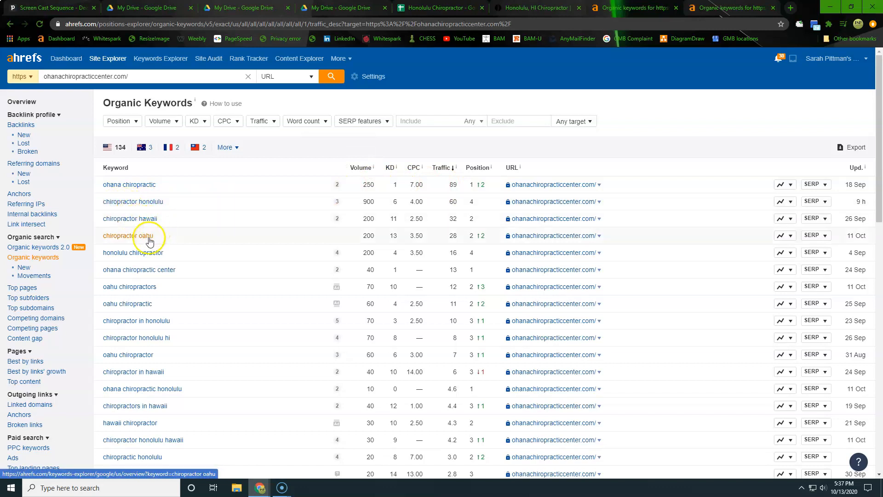
{"action": "mouse_move", "coordinate": [160, 262]}
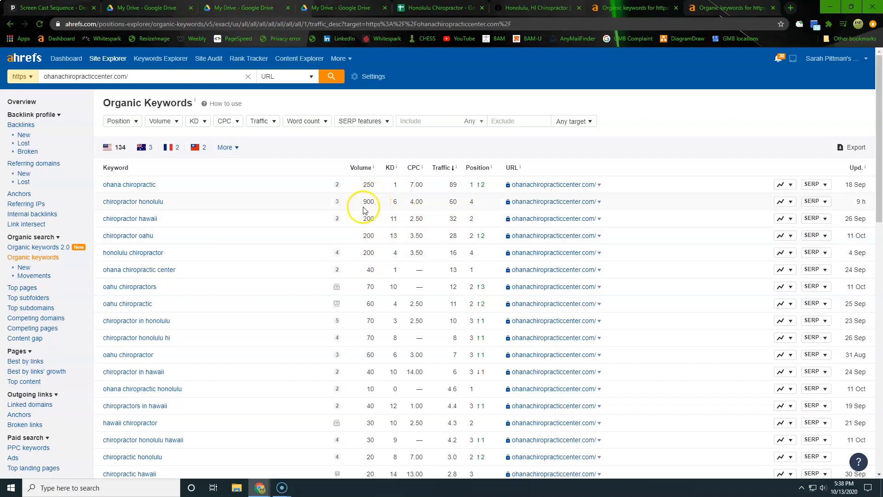
{"action": "mouse_move", "coordinate": [374, 246]}
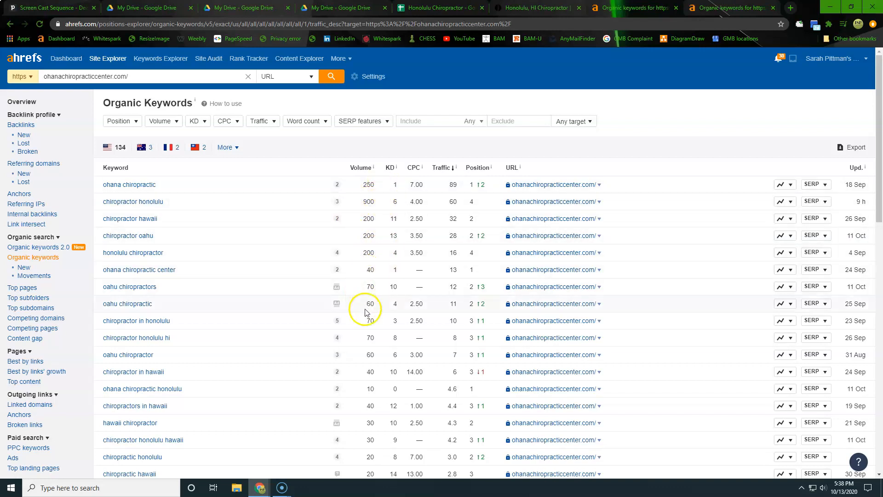
{"action": "mouse_move", "coordinate": [377, 385]}
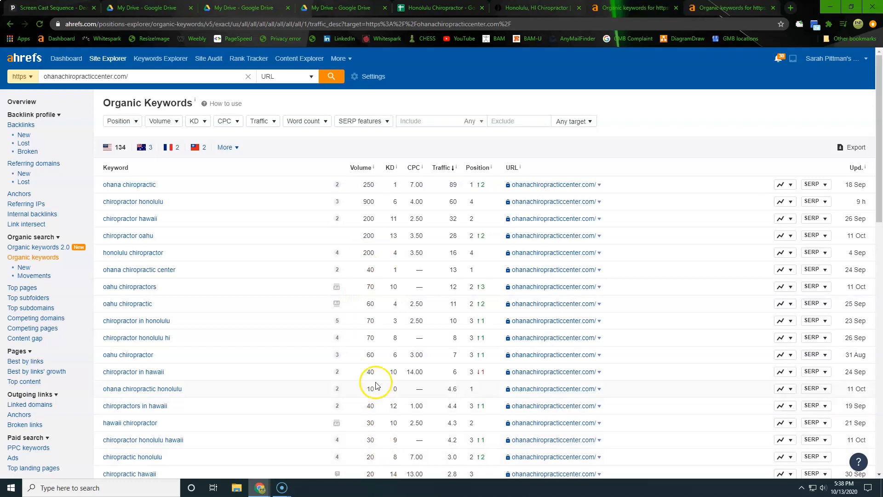
{"action": "mouse_move", "coordinate": [447, 304]}
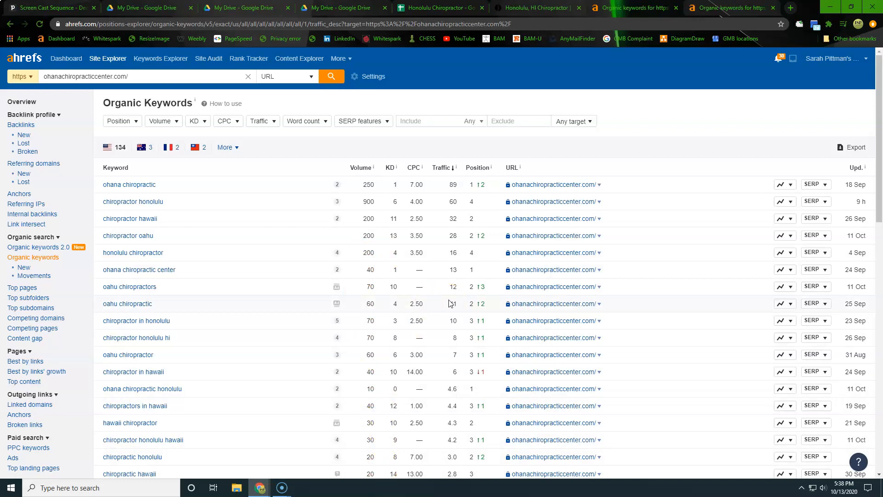